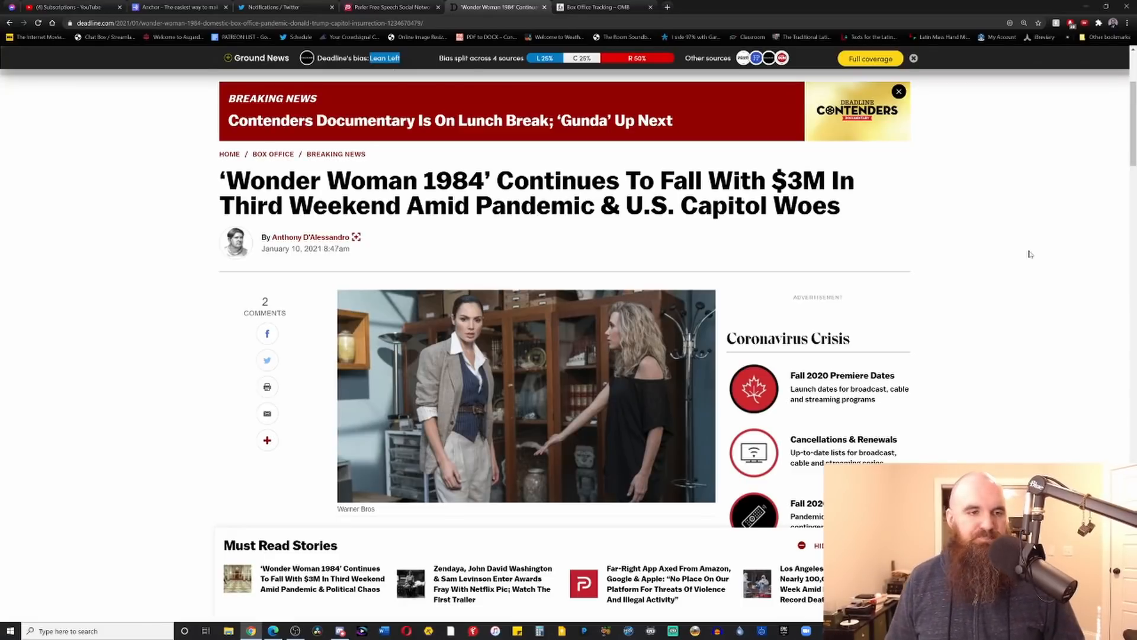
mouse_move(946, 210)
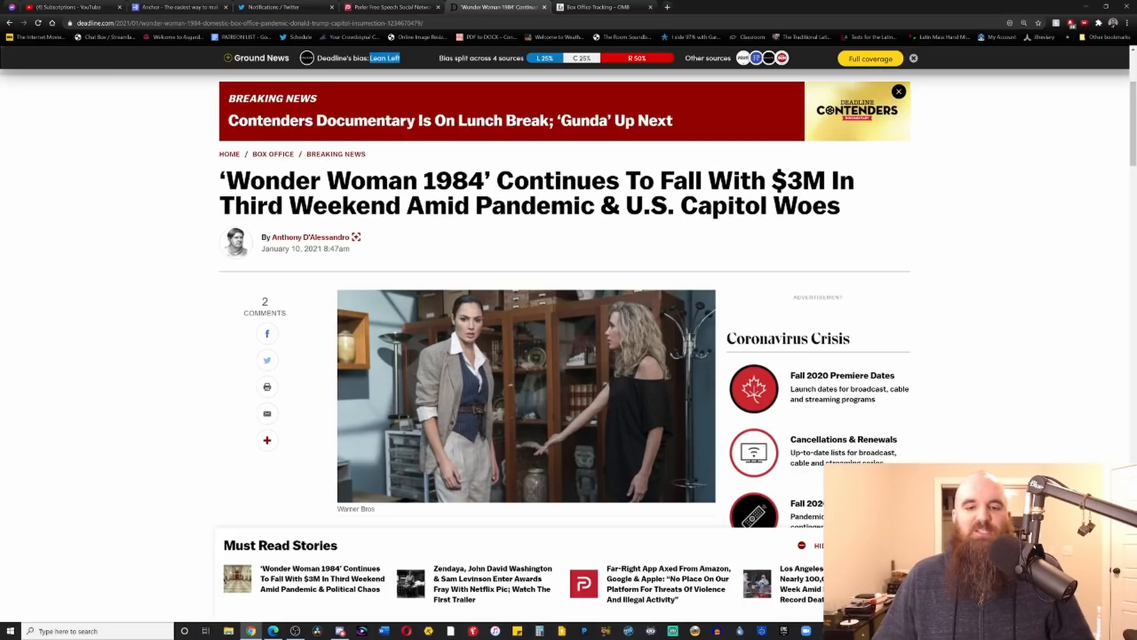
Step: Scroll the article to the opening paragraph beneath the photo
scroll(down, 3)
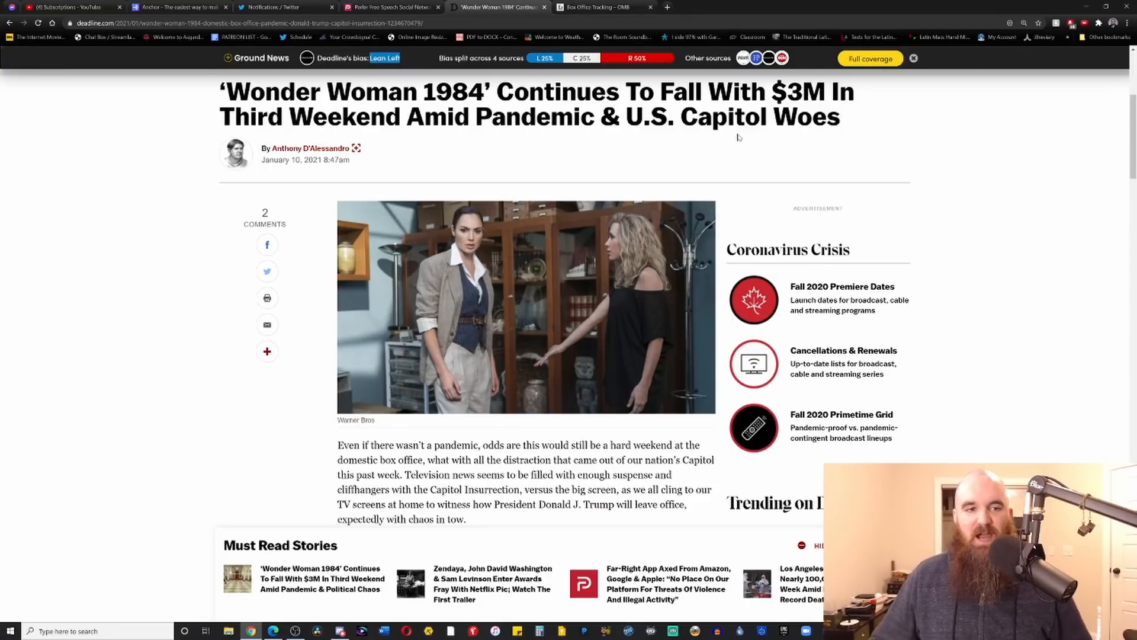
mouse_move(591, 135)
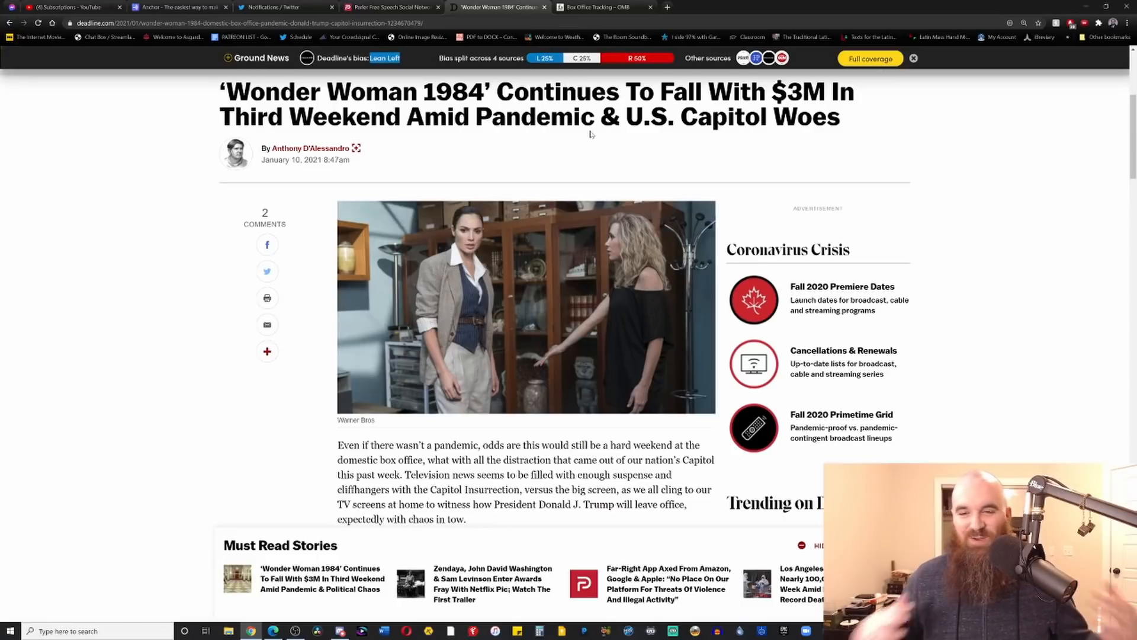
mouse_move(704, 144)
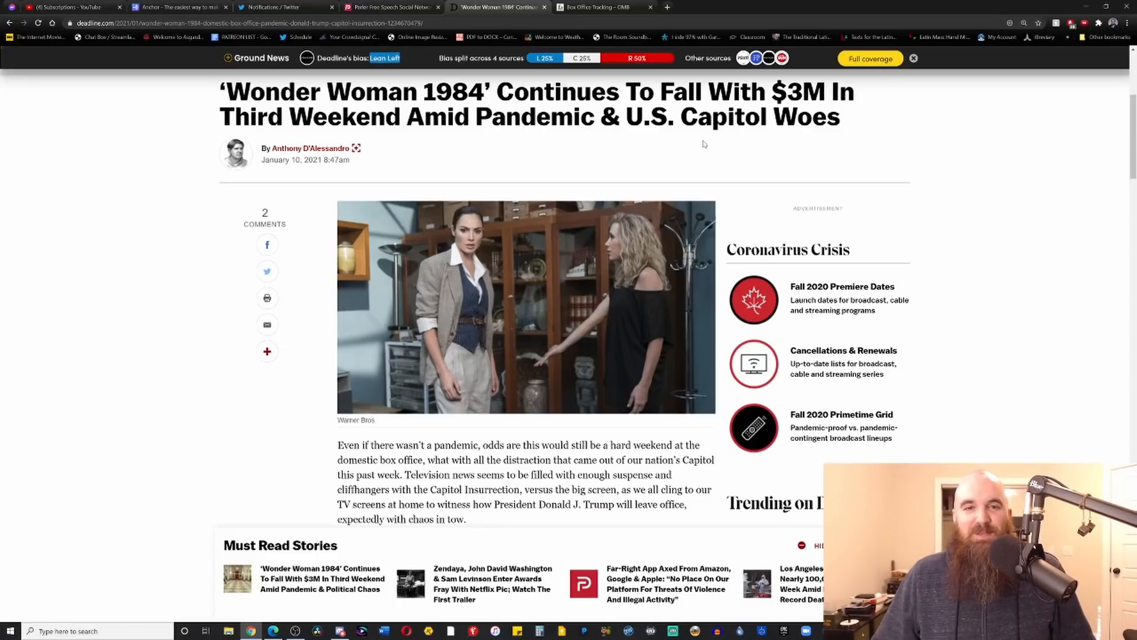
mouse_move(251, 58)
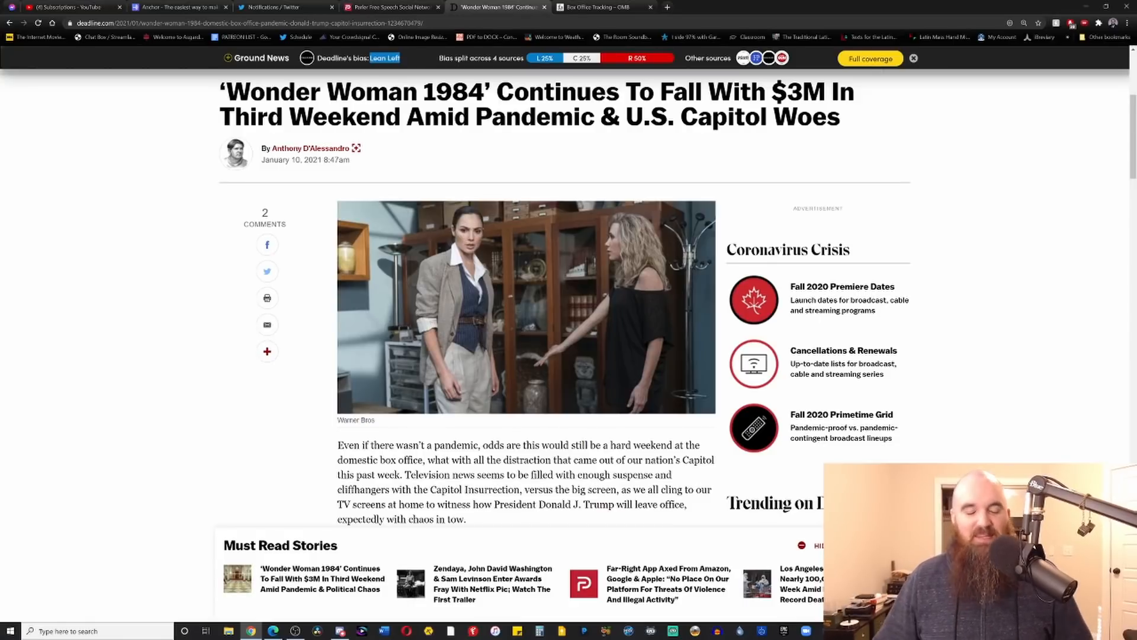
Step: Scroll to the paragraph on the 45% drop to $3M and the $32.6M running total
scroll(down, 3)
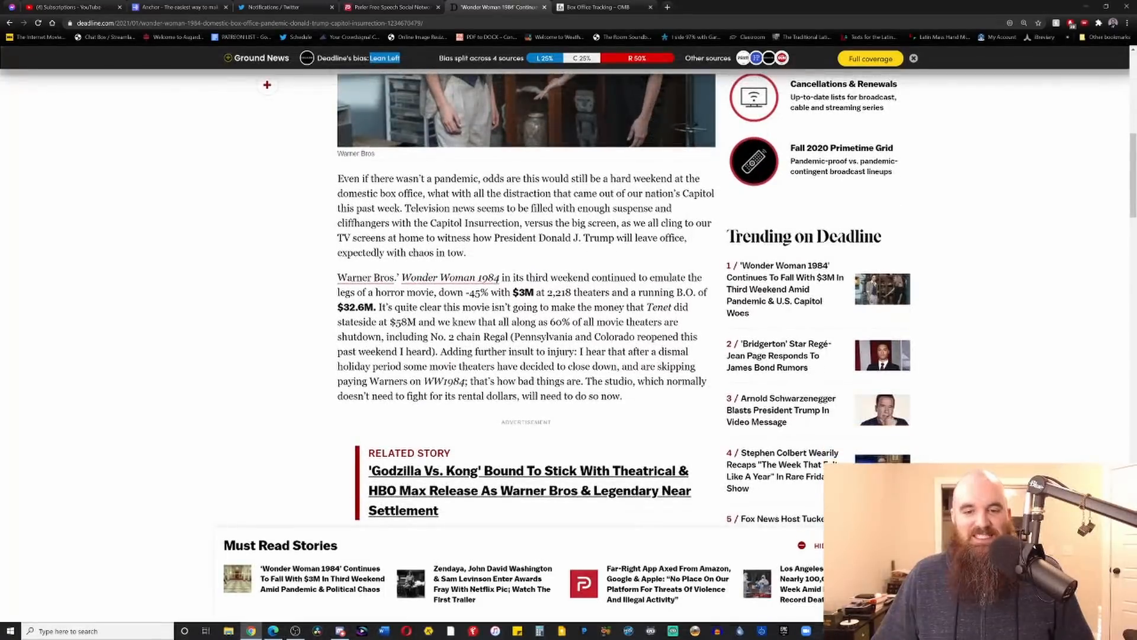
scroll(down, 3)
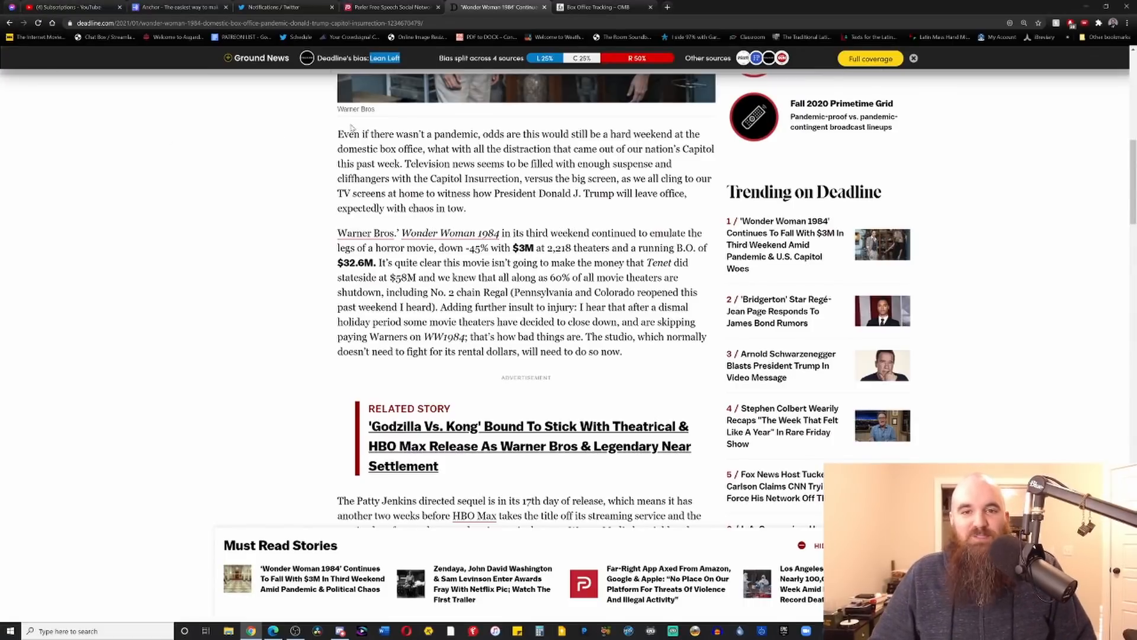
mouse_move(474, 122)
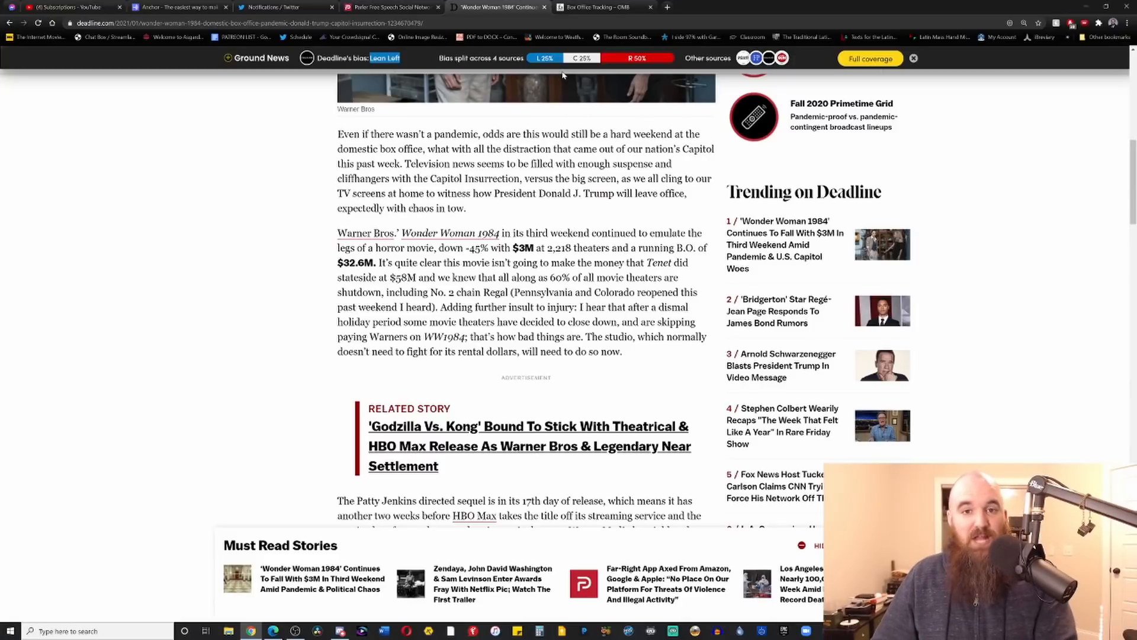
Step: Scroll past the Related Story box to the 17th-day-of-release and HBO Max paragraph
scroll(down, 3)
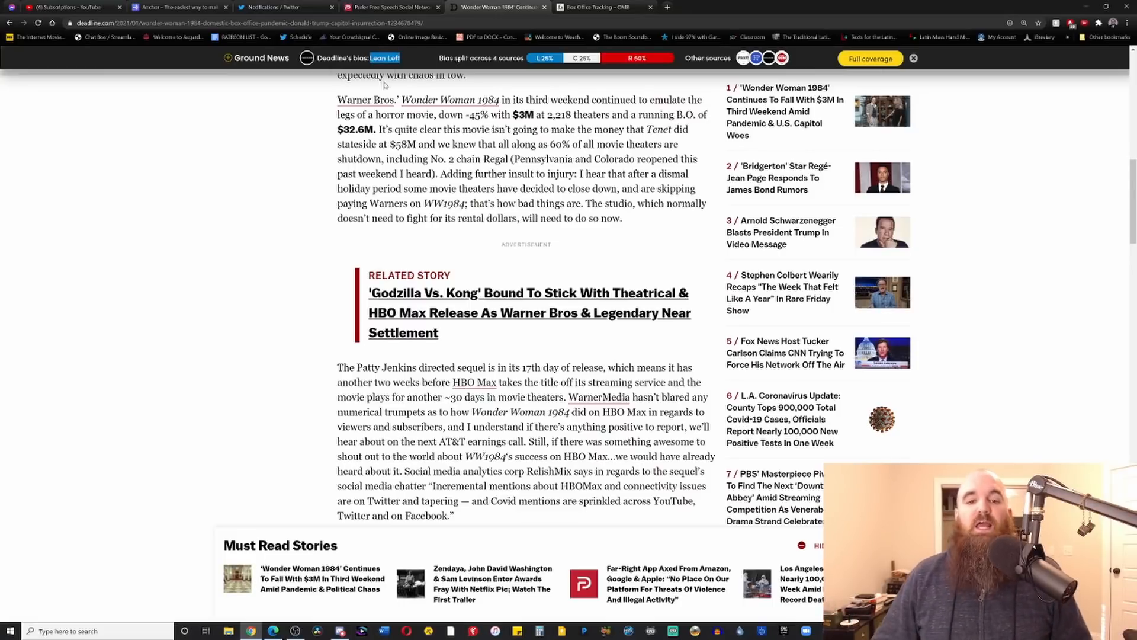
mouse_move(573, 93)
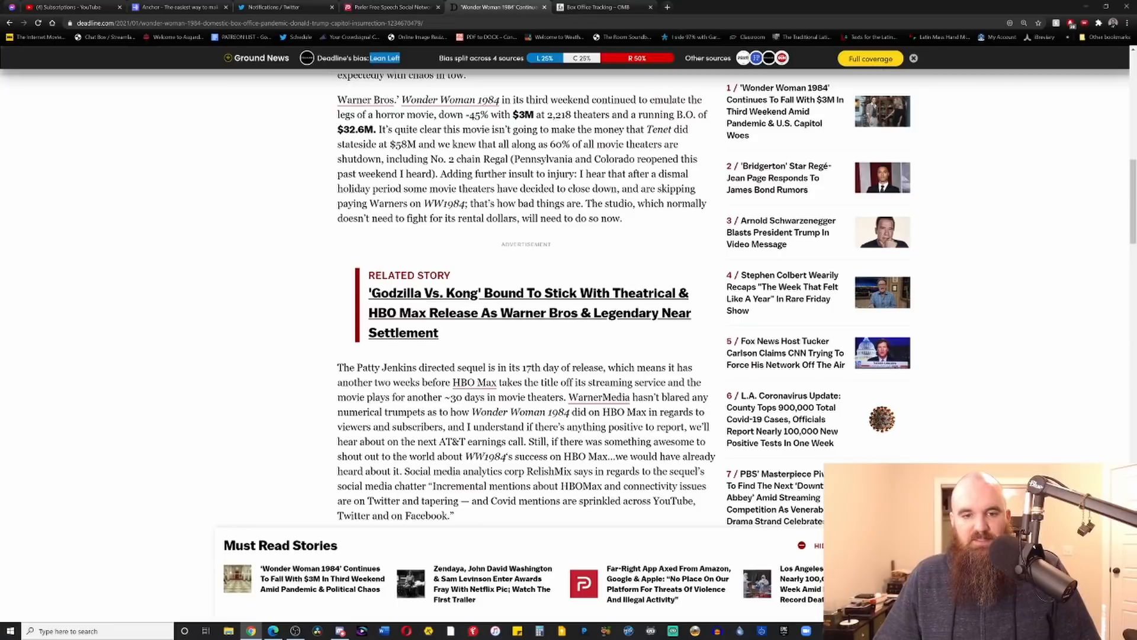
Step: Scroll to the worldwide paragraph: WW1984 at $131.4M versus Tenet's $362.9M
scroll(down, 3)
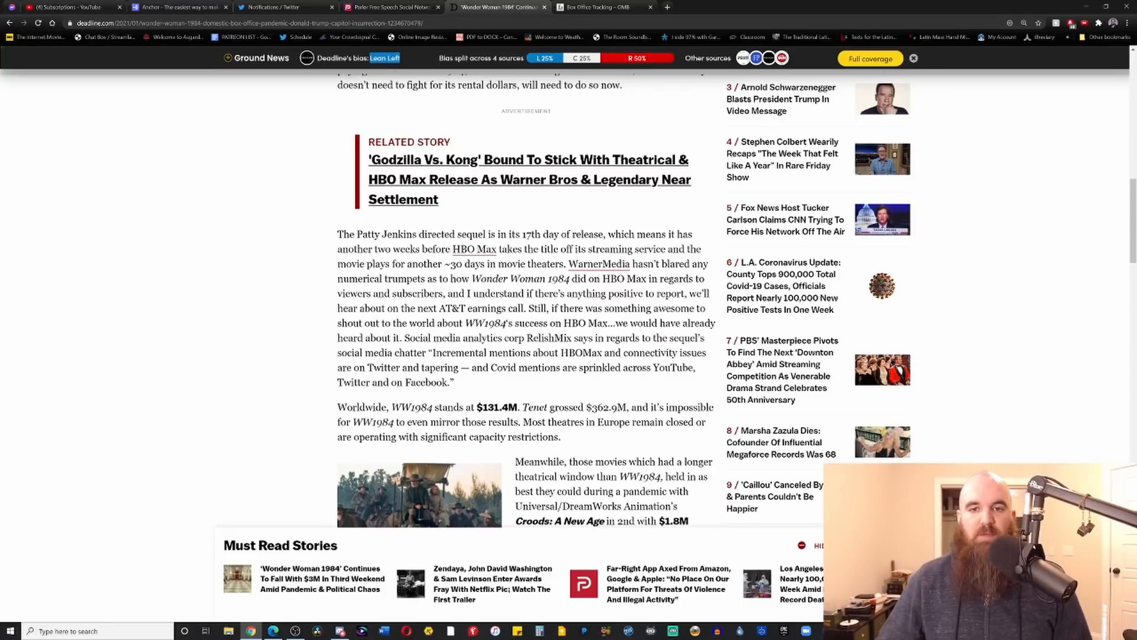
Step: Switch to the Box Office Tracking tab and scroll the BO Breakdown sheet to the budget and gain/loss columns
click(601, 7)
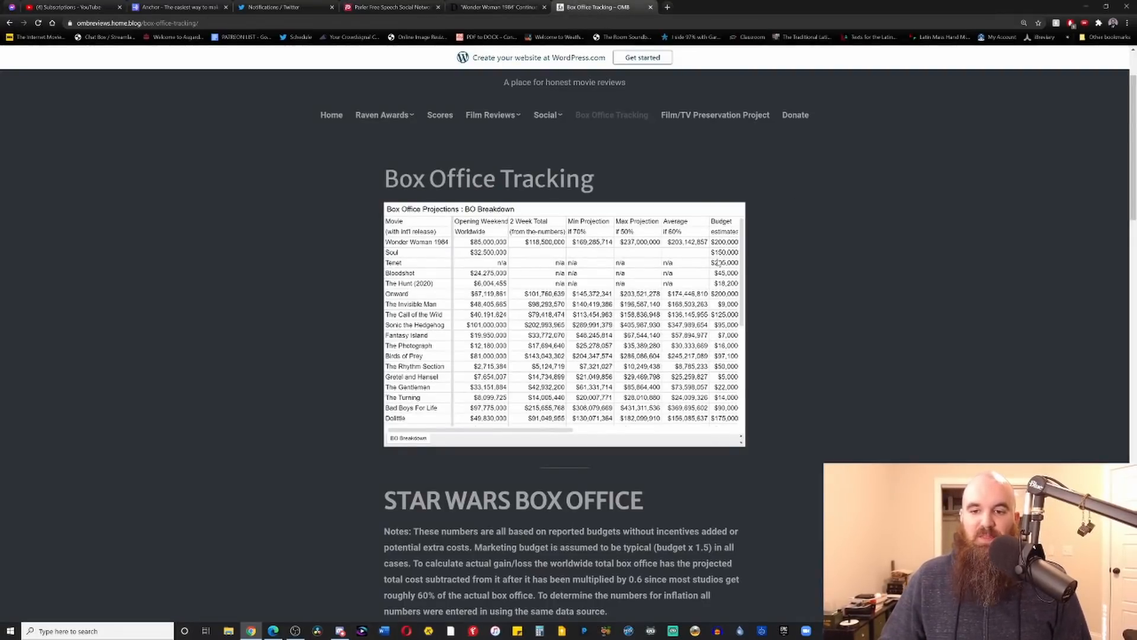
scroll(right, 3)
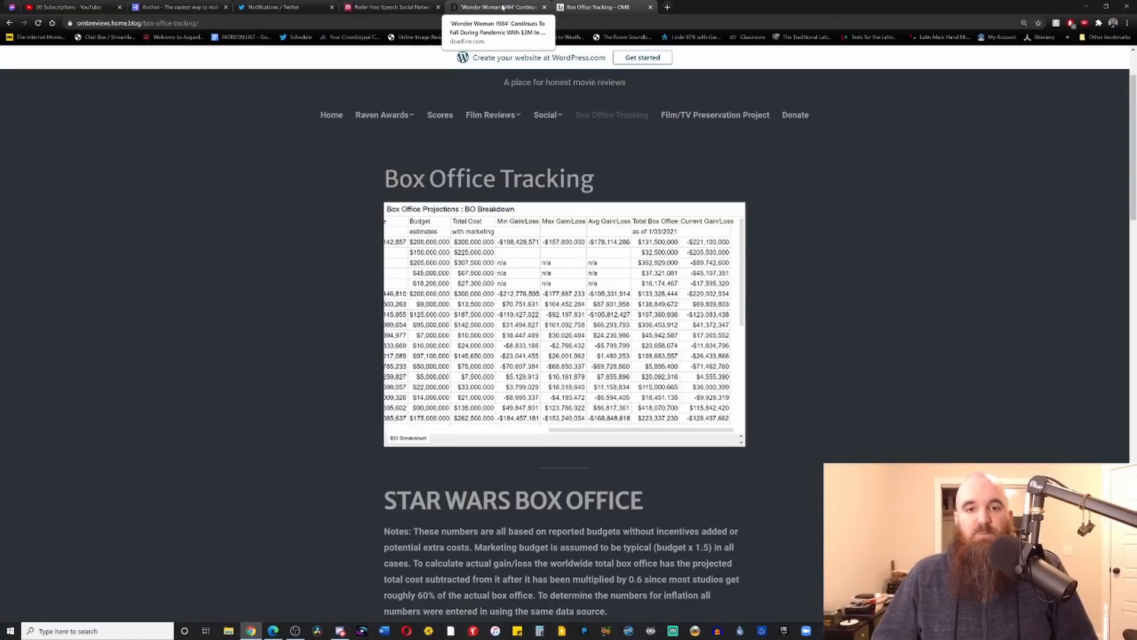
Step: Return to the Deadline article and read through the Croods, News of the World and Monster Hunter figures
click(496, 7)
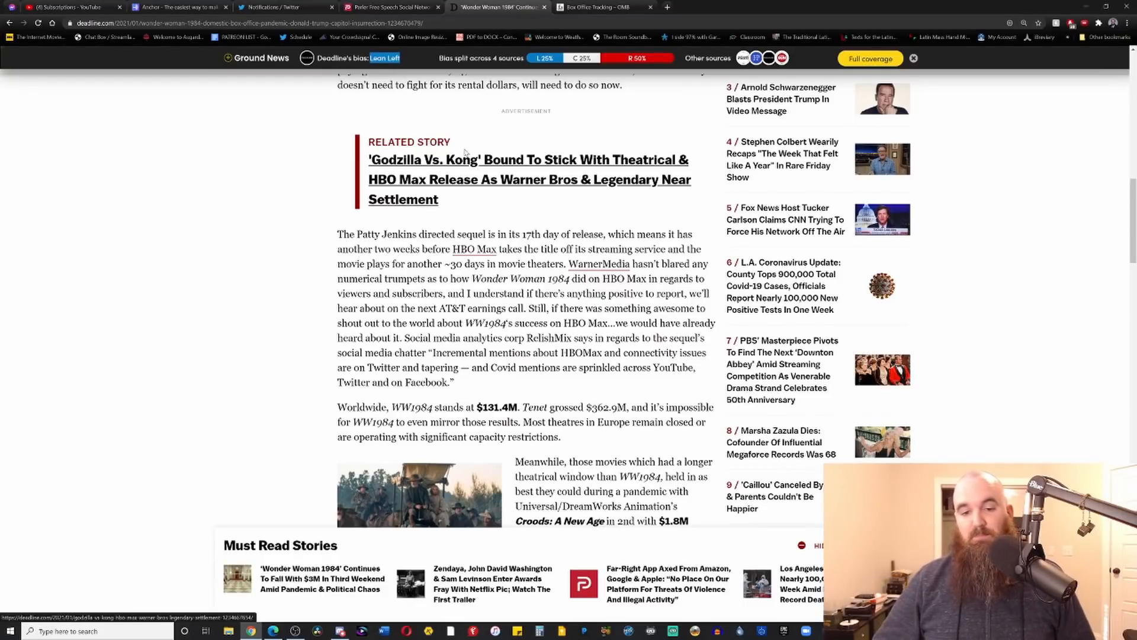
scroll(down, 3)
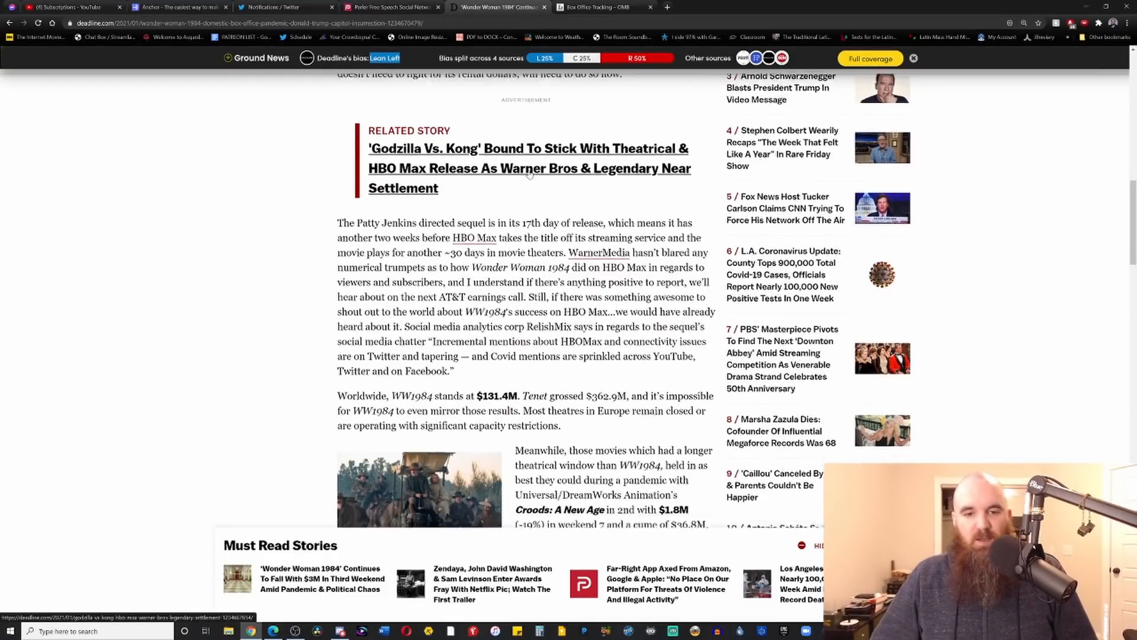
scroll(down, 3)
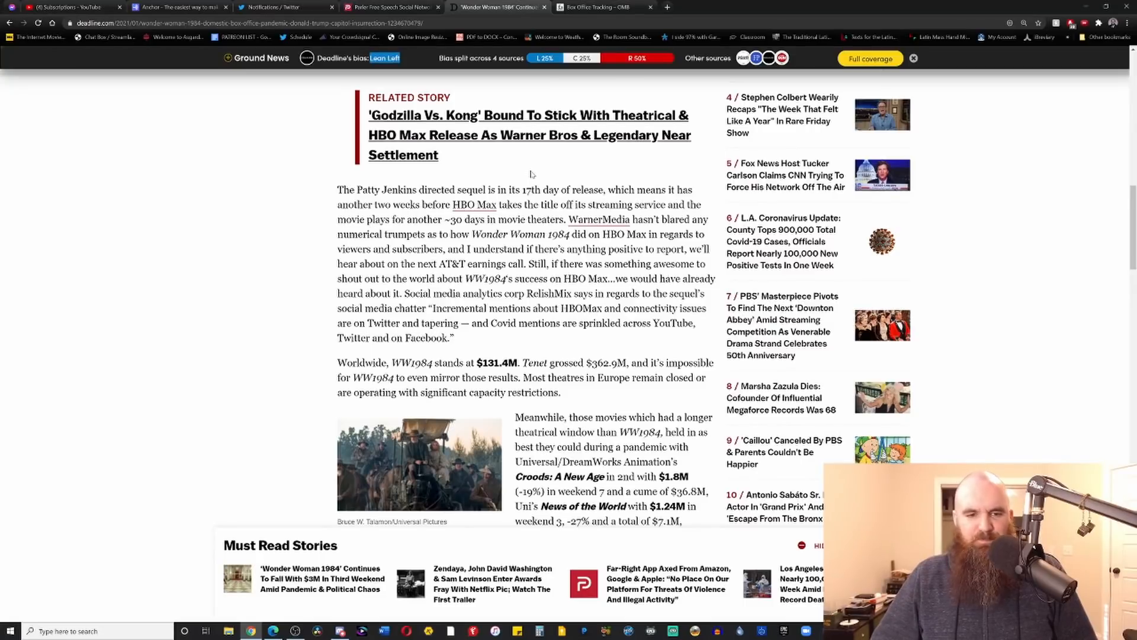
scroll(down, 3)
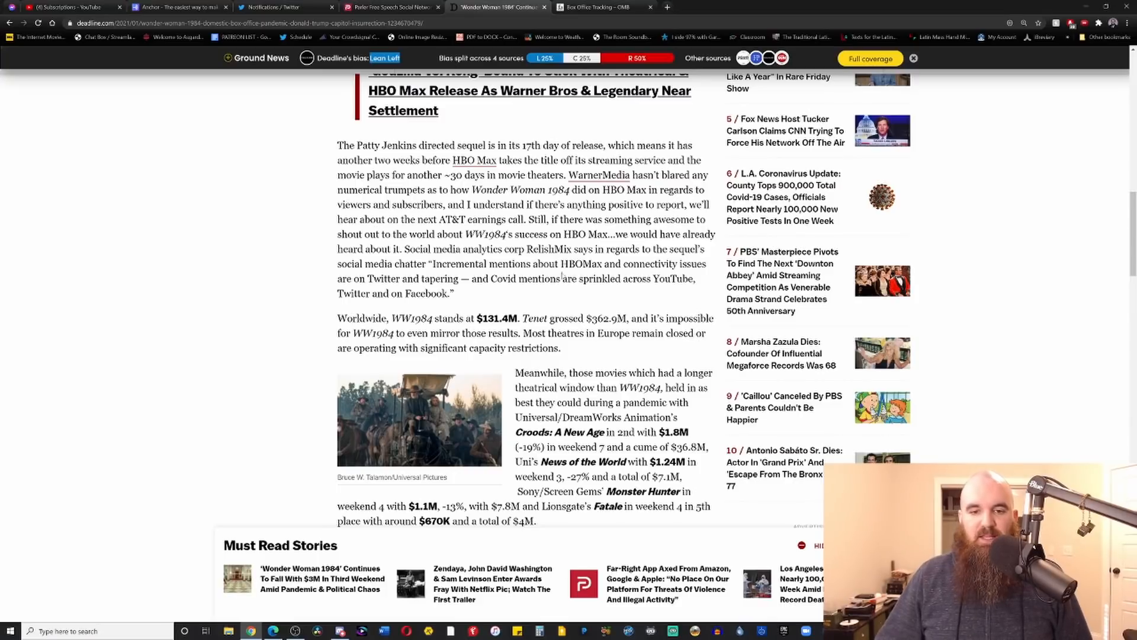
mouse_move(561, 277)
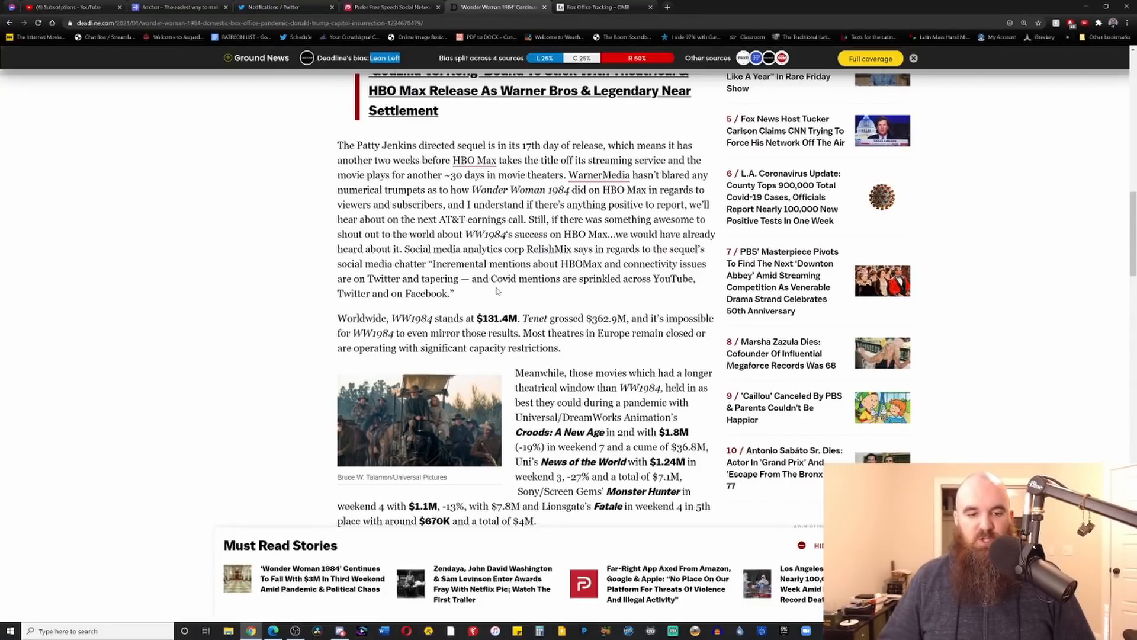
scroll(down, 3)
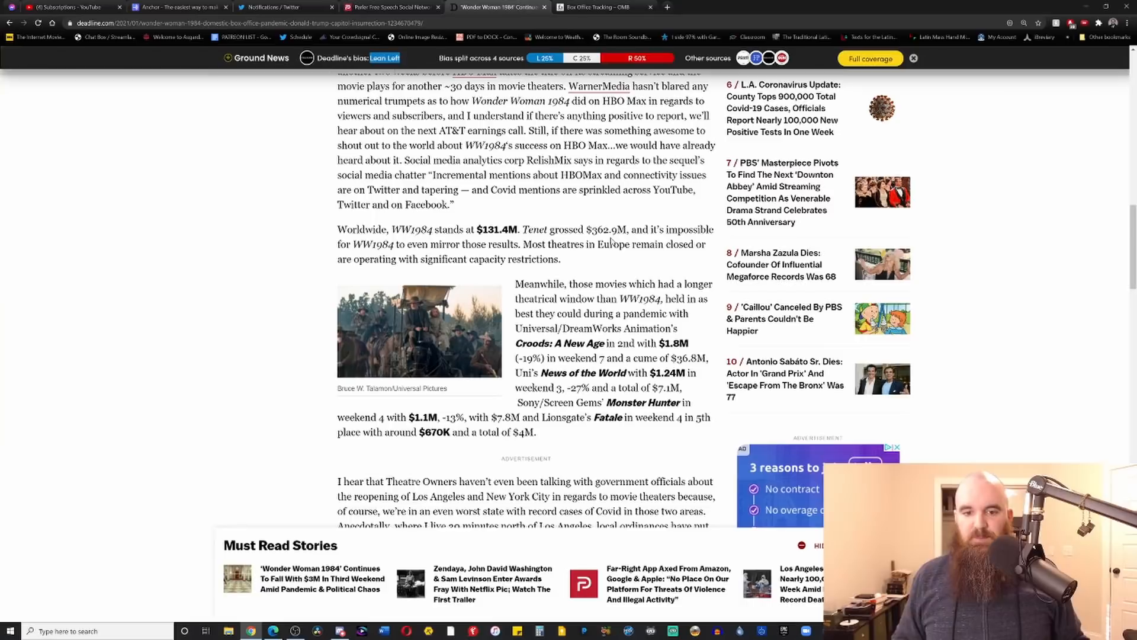
Step: Continue through the theatre reopening commentary toward the end of the article
scroll(down, 3)
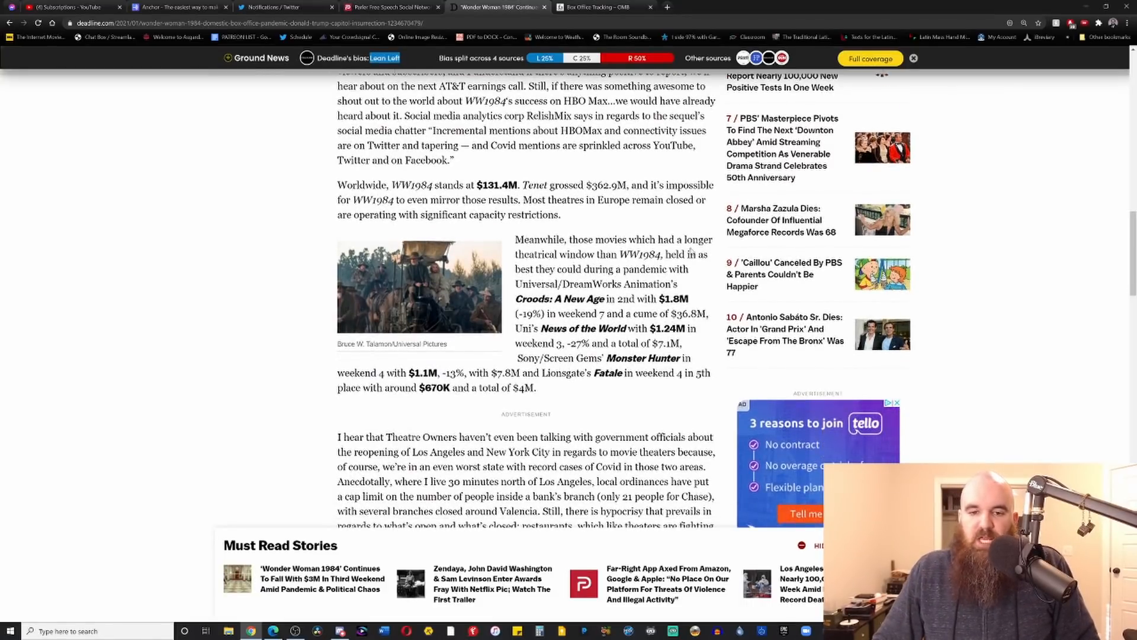
mouse_move(660, 223)
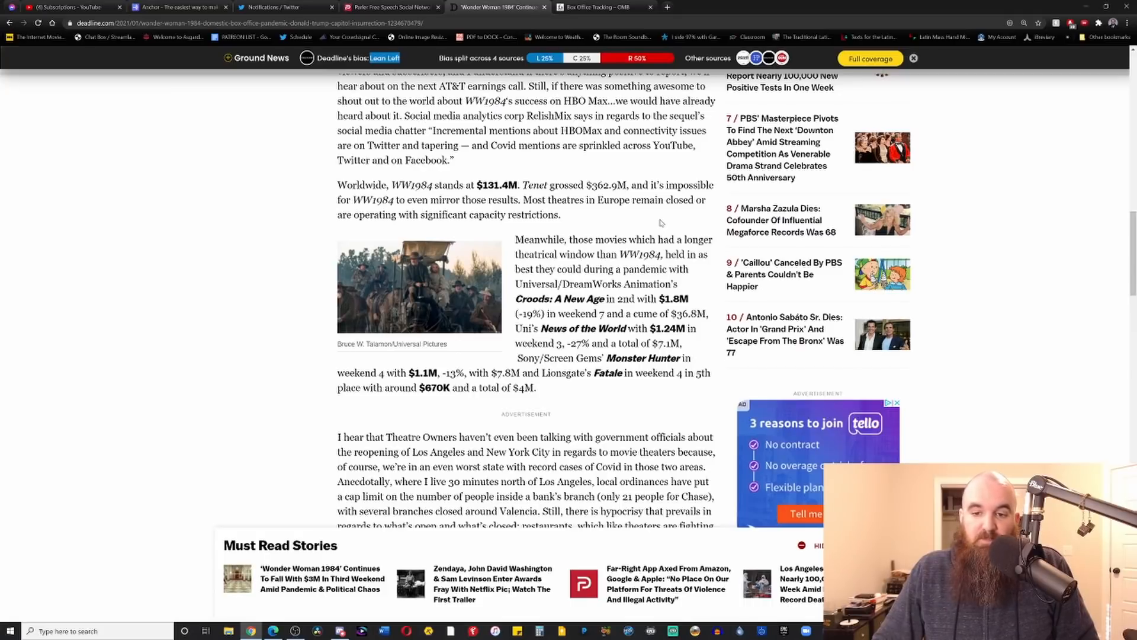
mouse_move(660, 215)
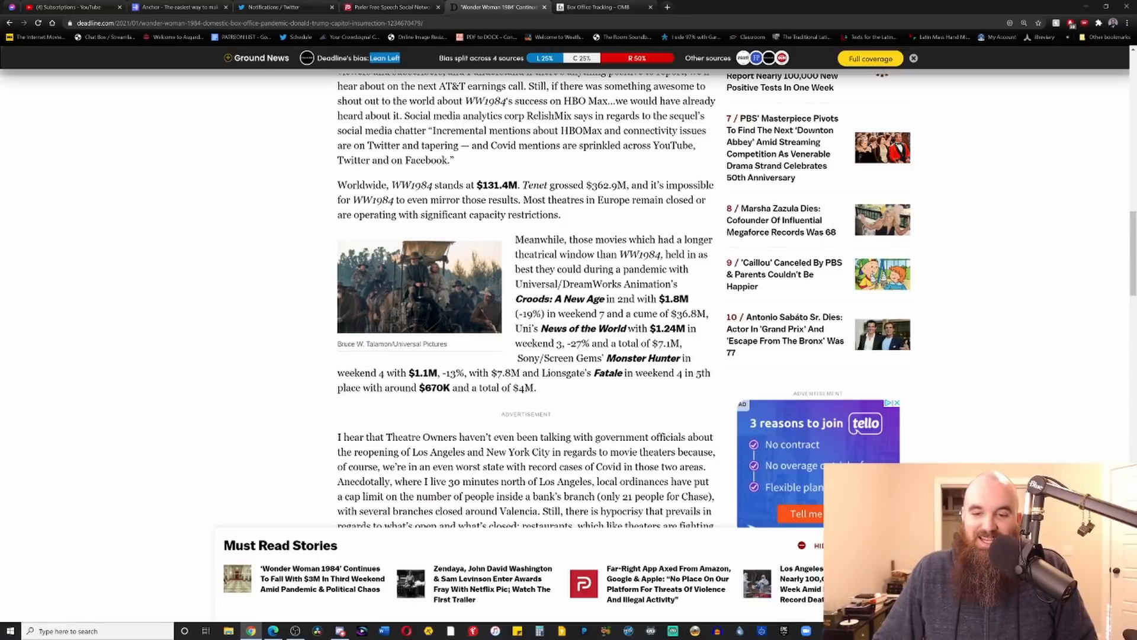
scroll(down, 3)
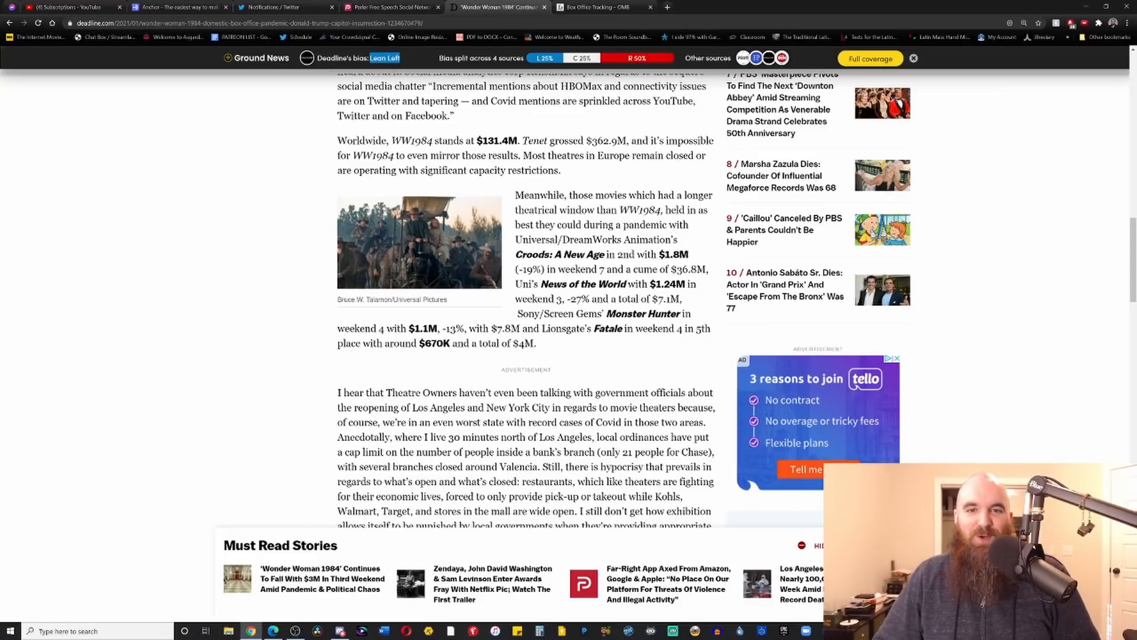
scroll(down, 3)
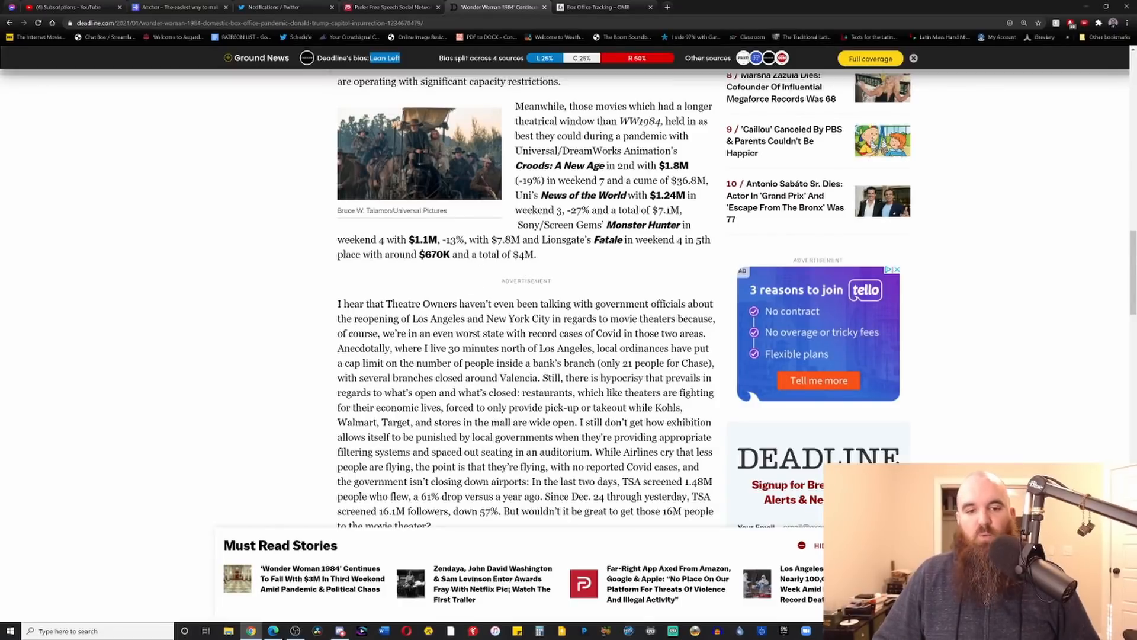
mouse_move(669, 255)
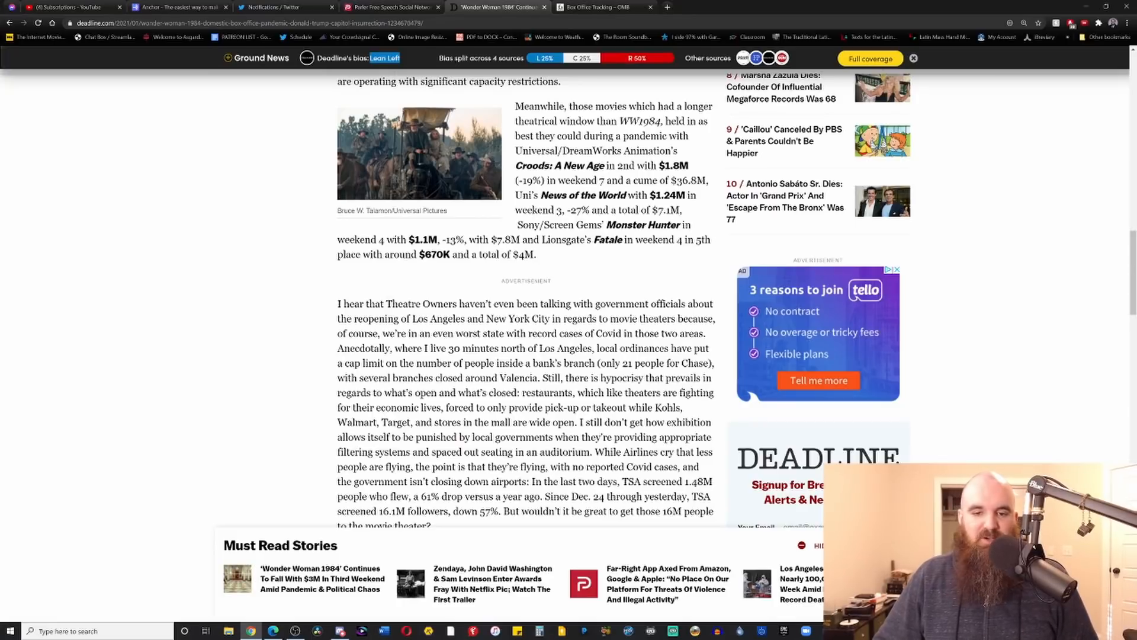
scroll(down, 3)
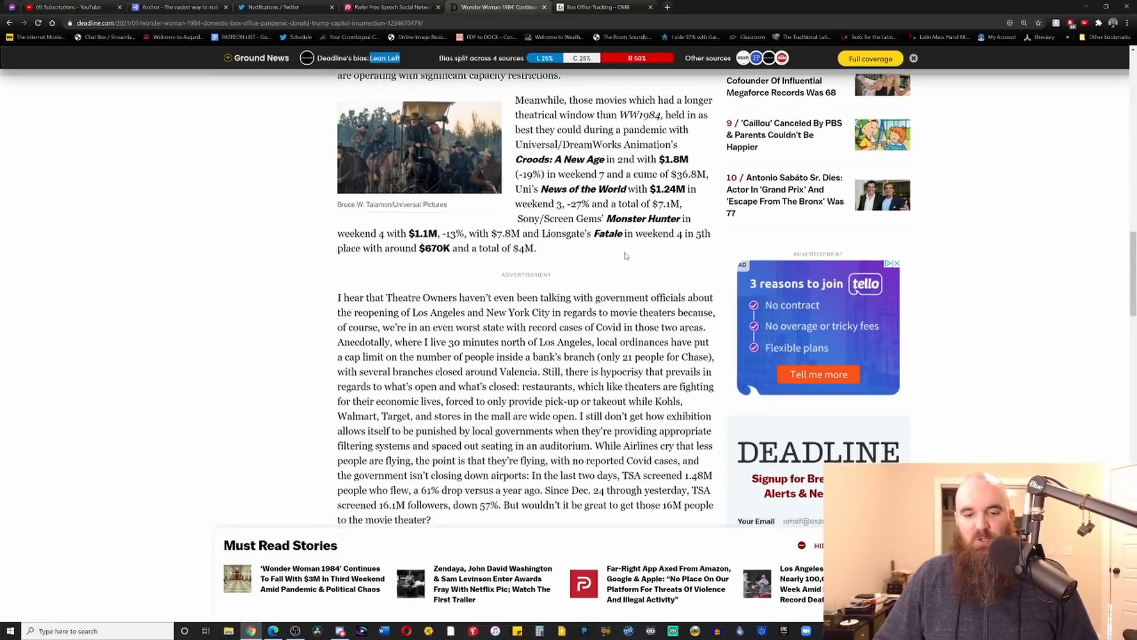
scroll(down, 3)
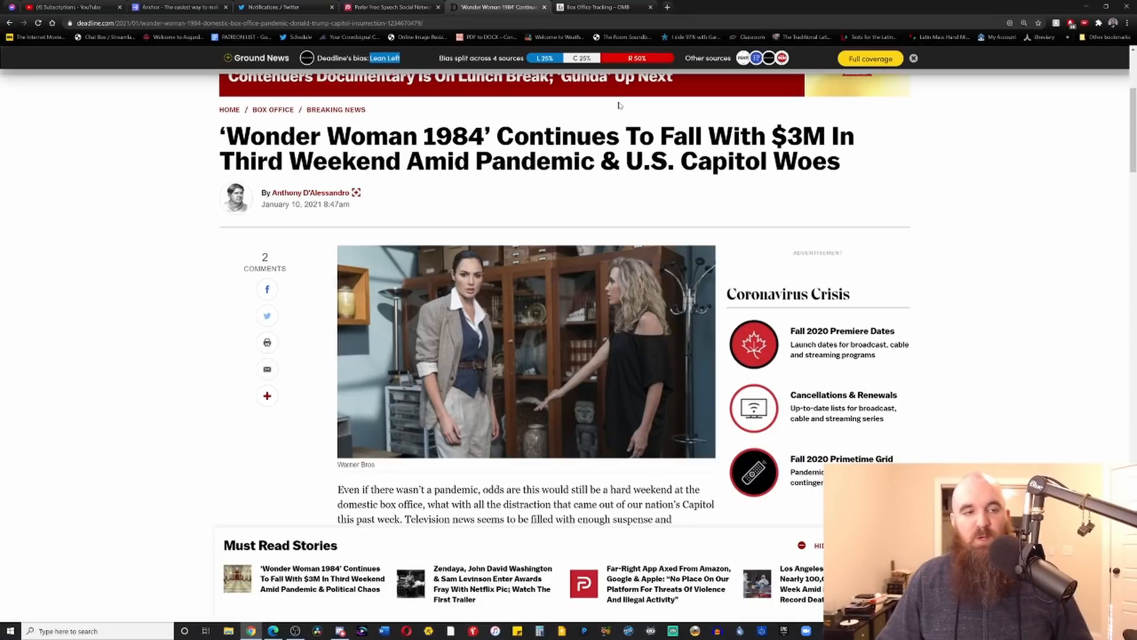
mouse_move(618, 123)
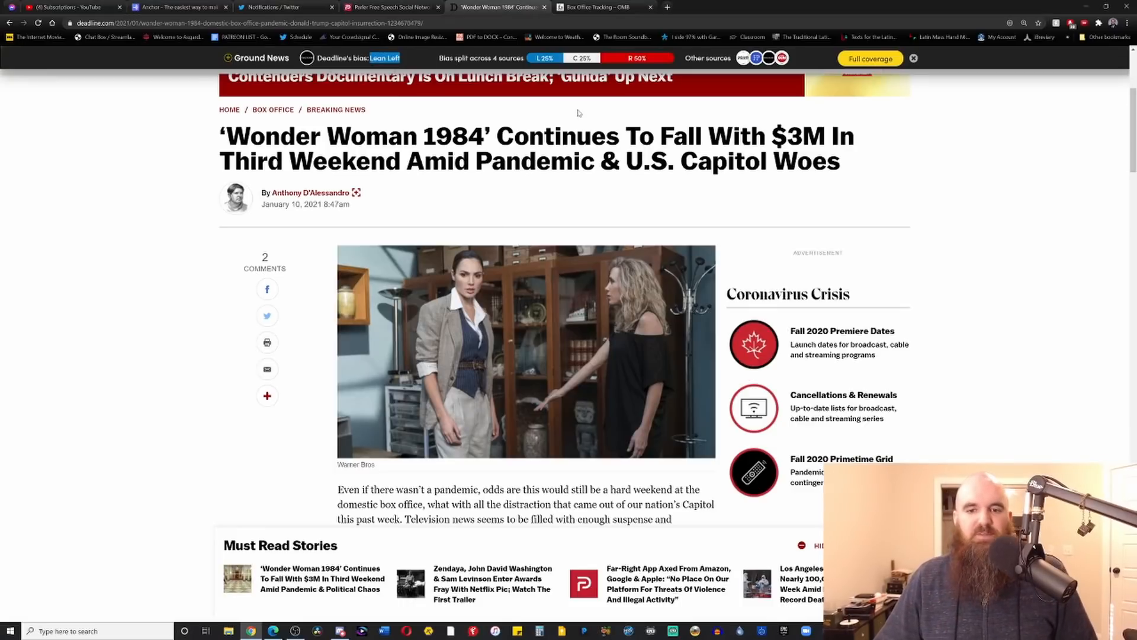
mouse_move(616, 95)
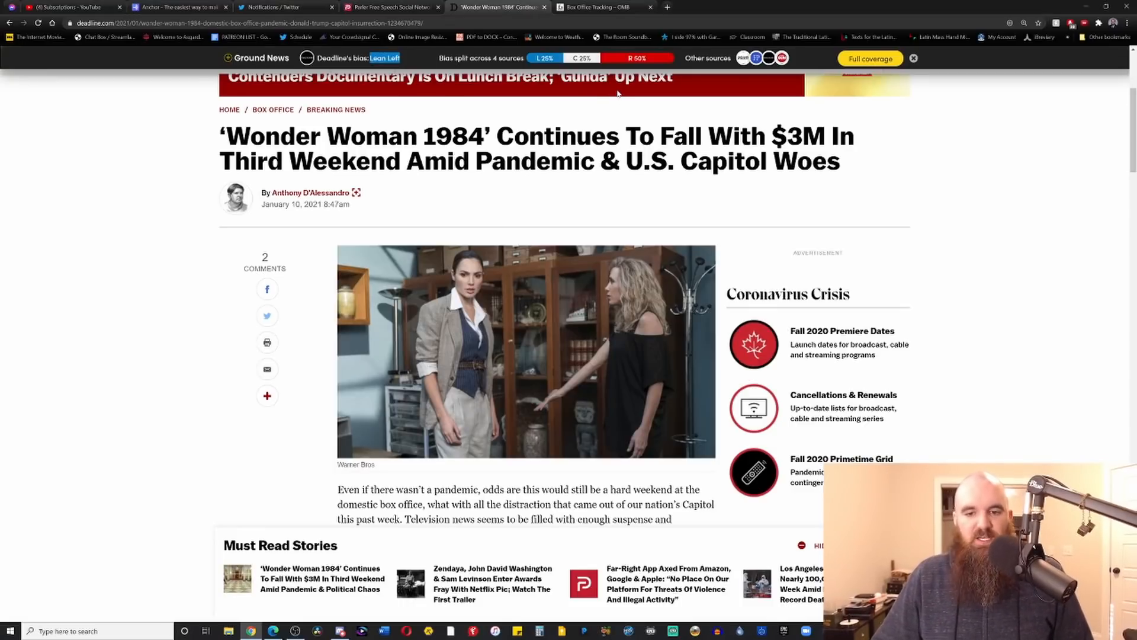
mouse_move(621, 87)
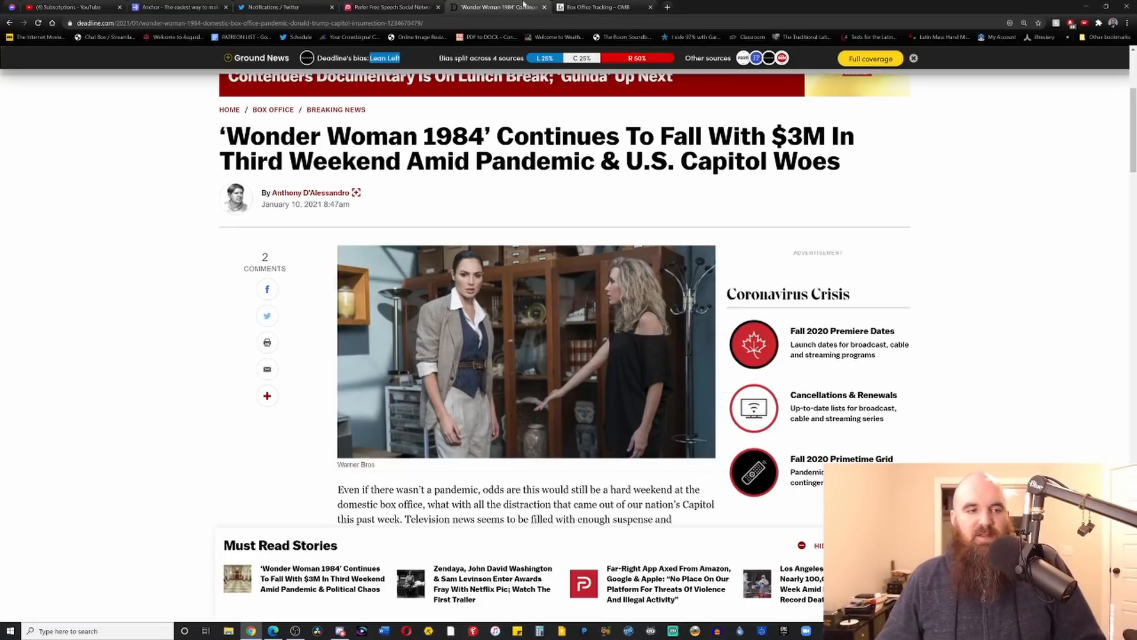
click(601, 7)
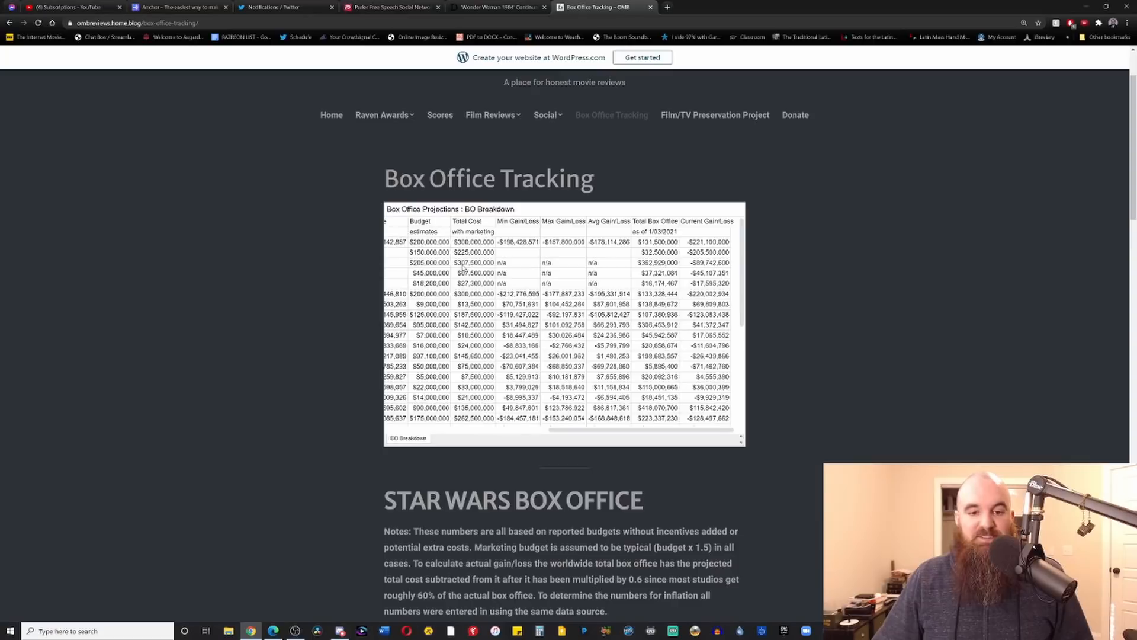
mouse_move(649, 264)
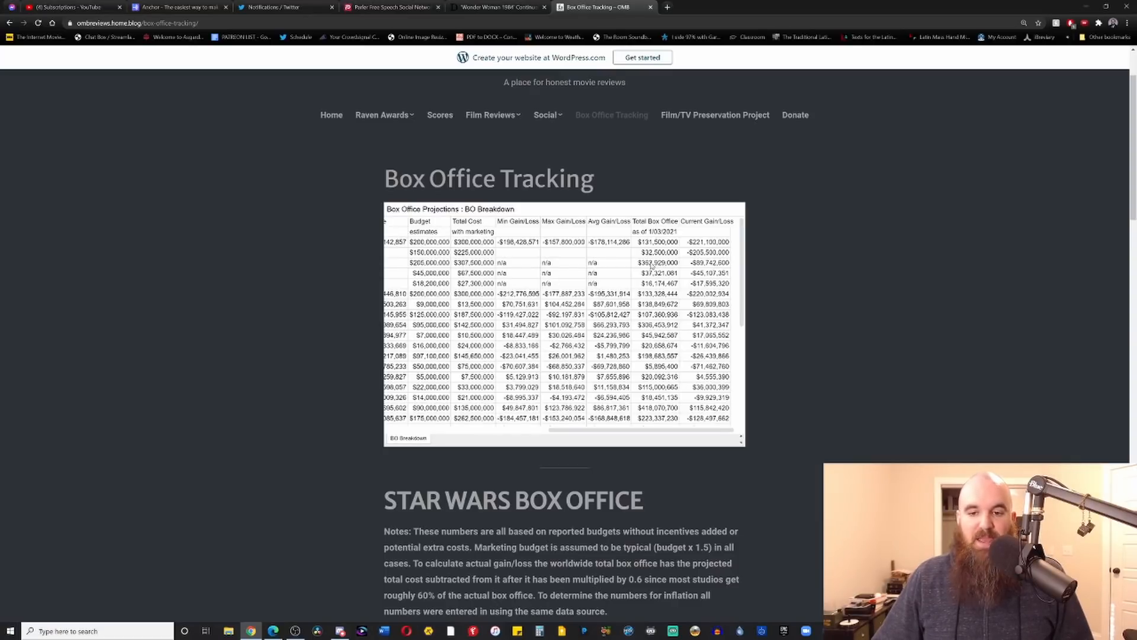
mouse_move(698, 269)
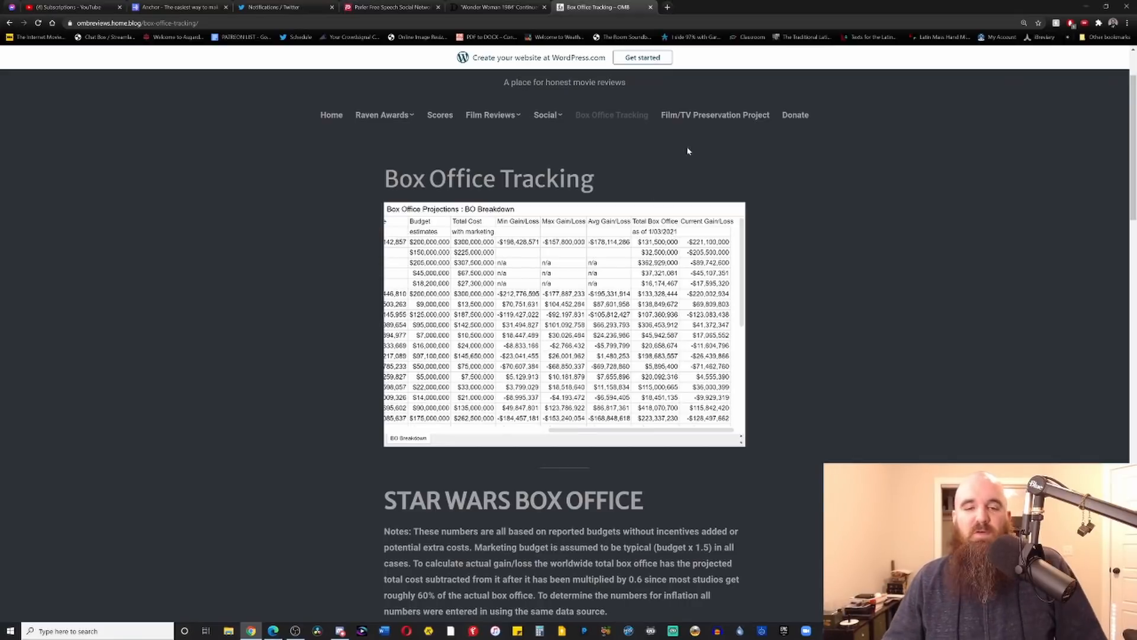
mouse_move(766, 263)
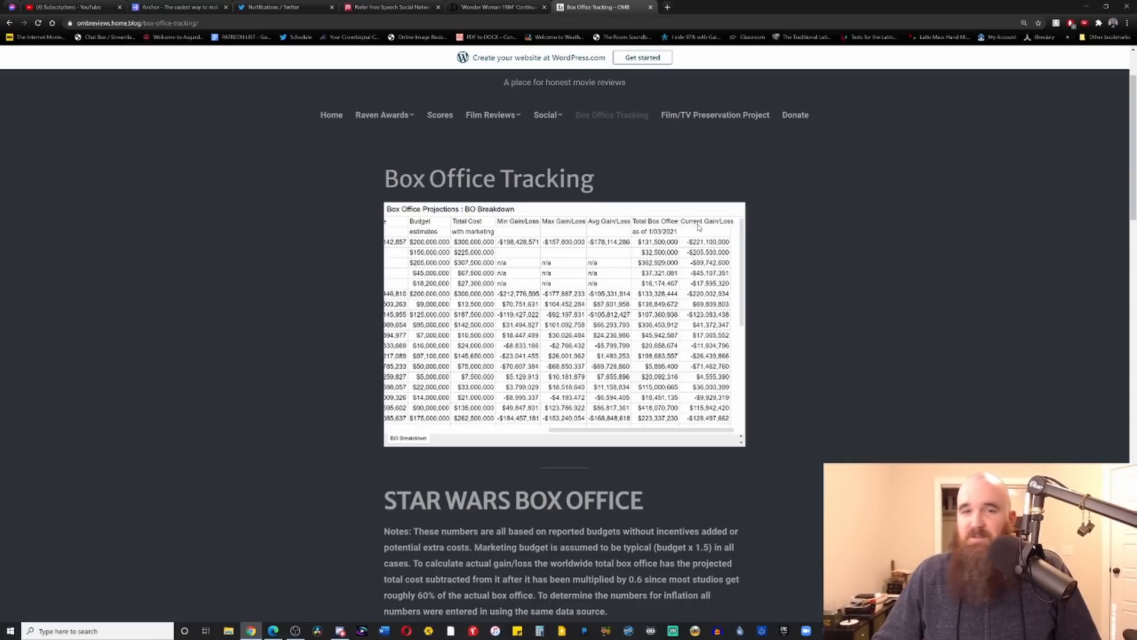
mouse_move(678, 170)
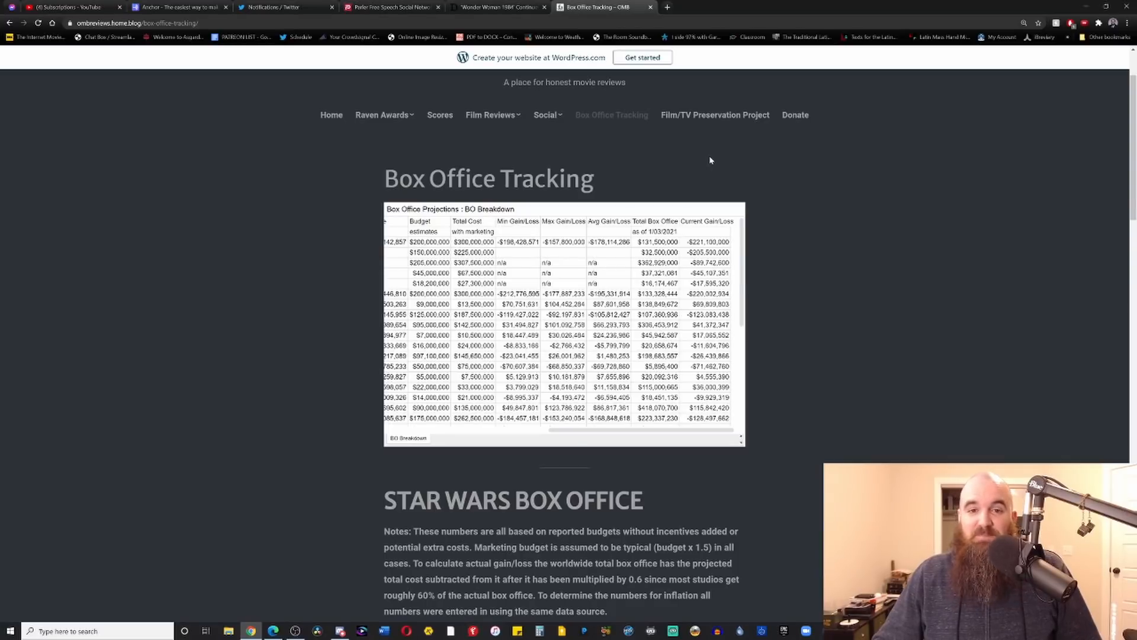
mouse_move(725, 80)
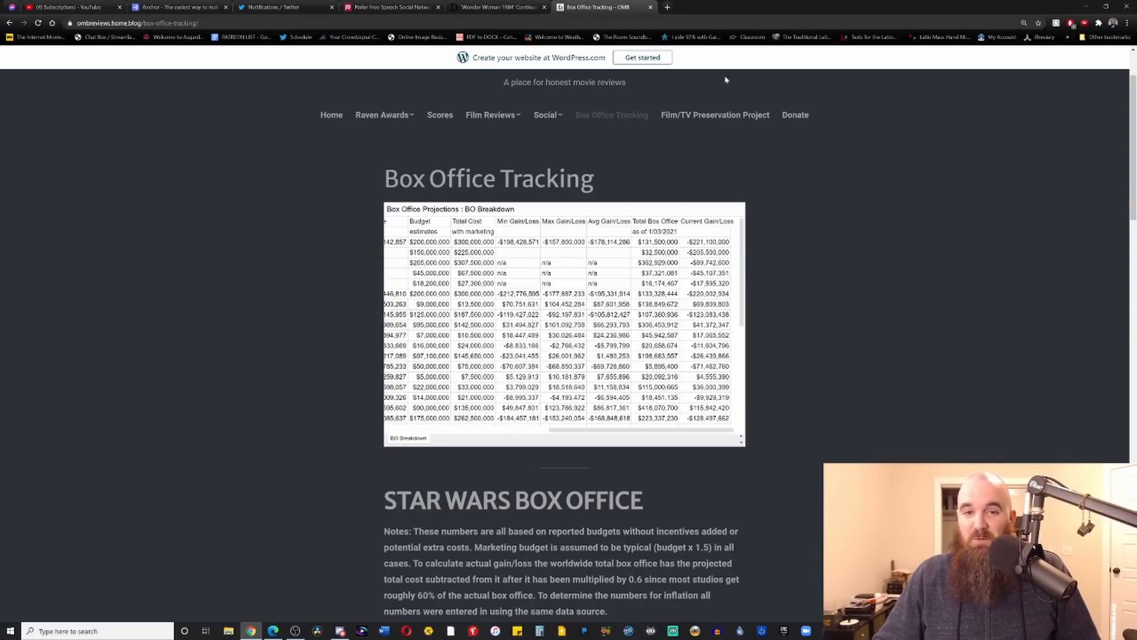
mouse_move(498, 7)
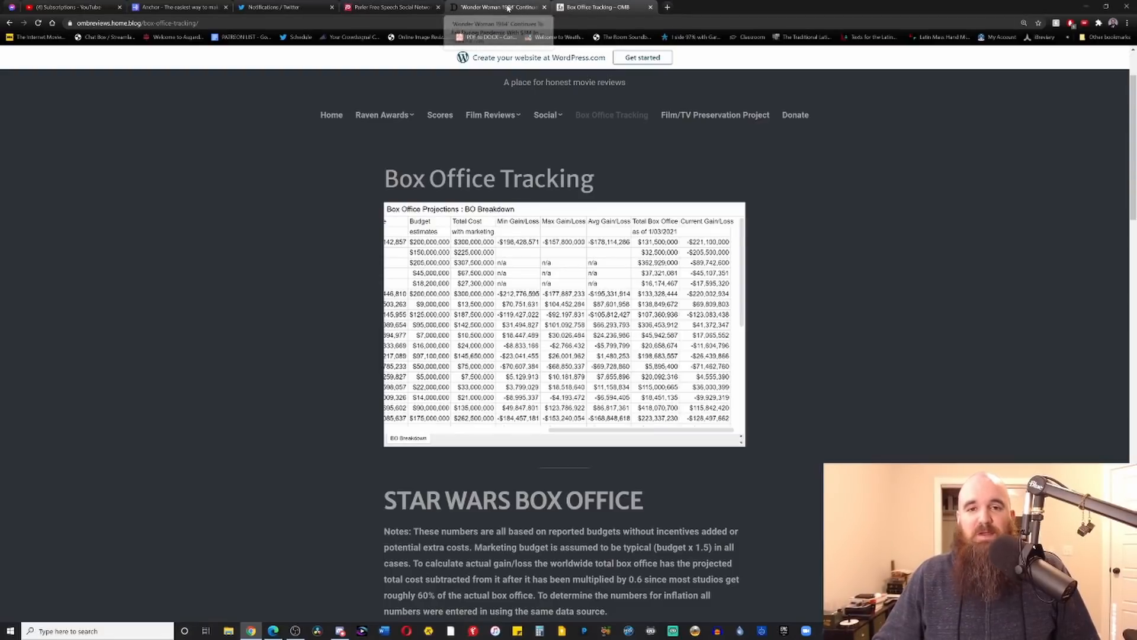
click(496, 7)
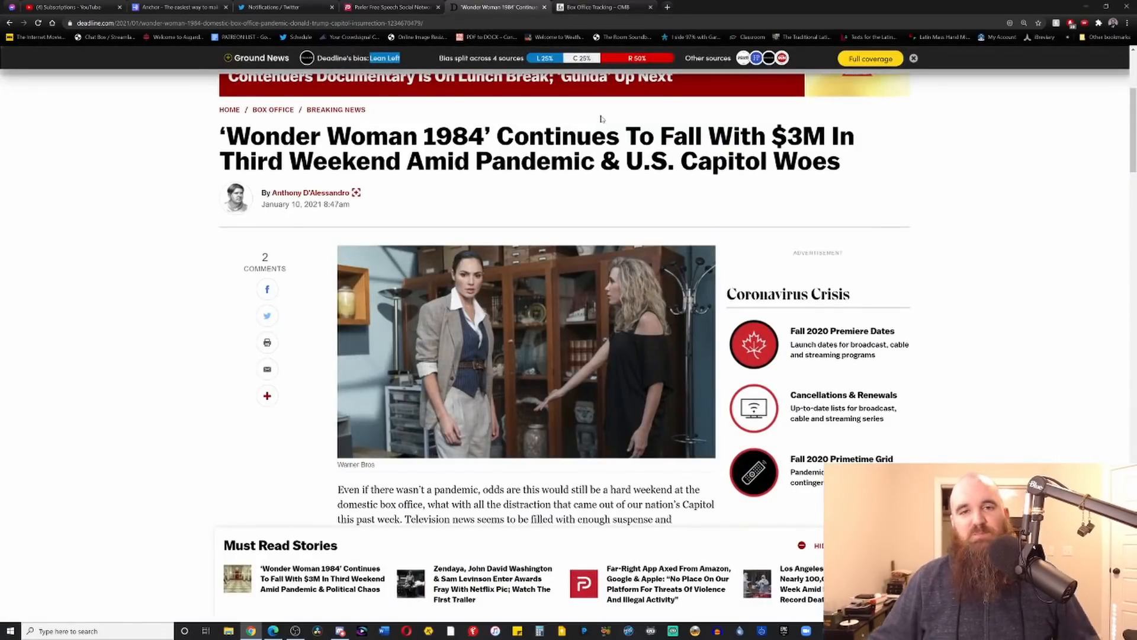